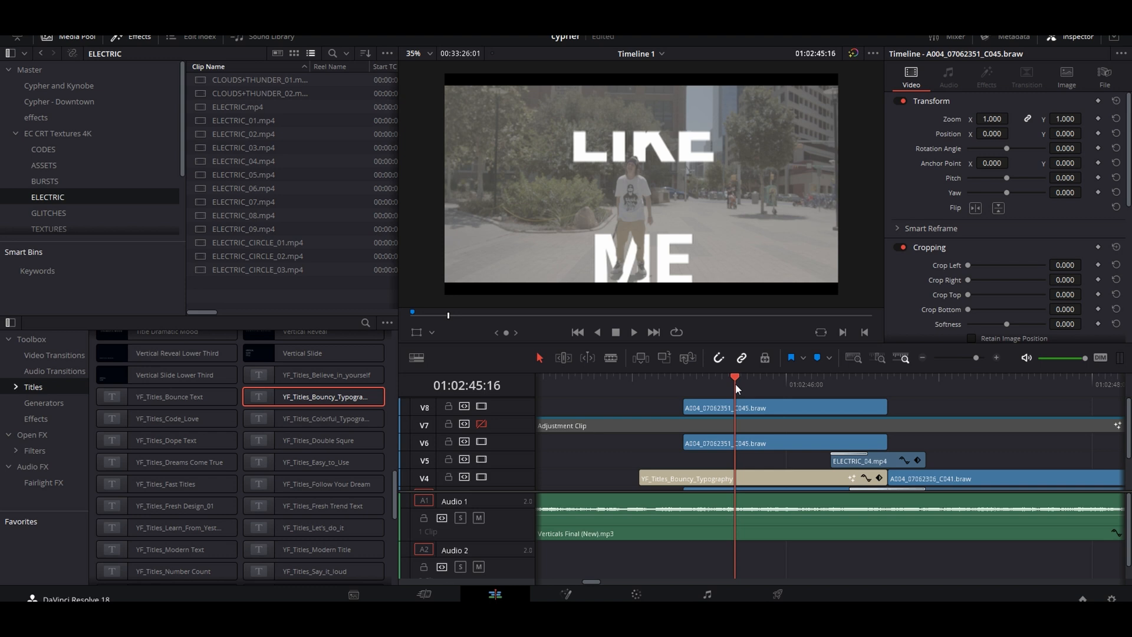
- Select the dancer clip on track V8 to convert it into Compound Clip 1
left_click(636, 594)
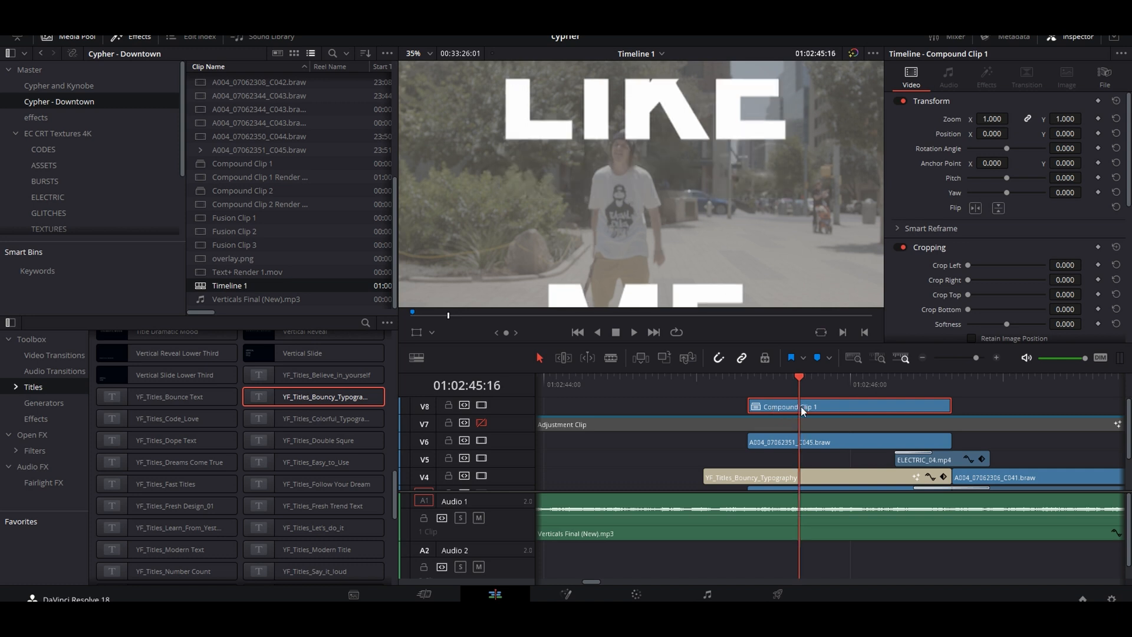
- Create Timeline 2 from Compound Clip 1 and scrub to preview the dancer
right_click(848, 406)
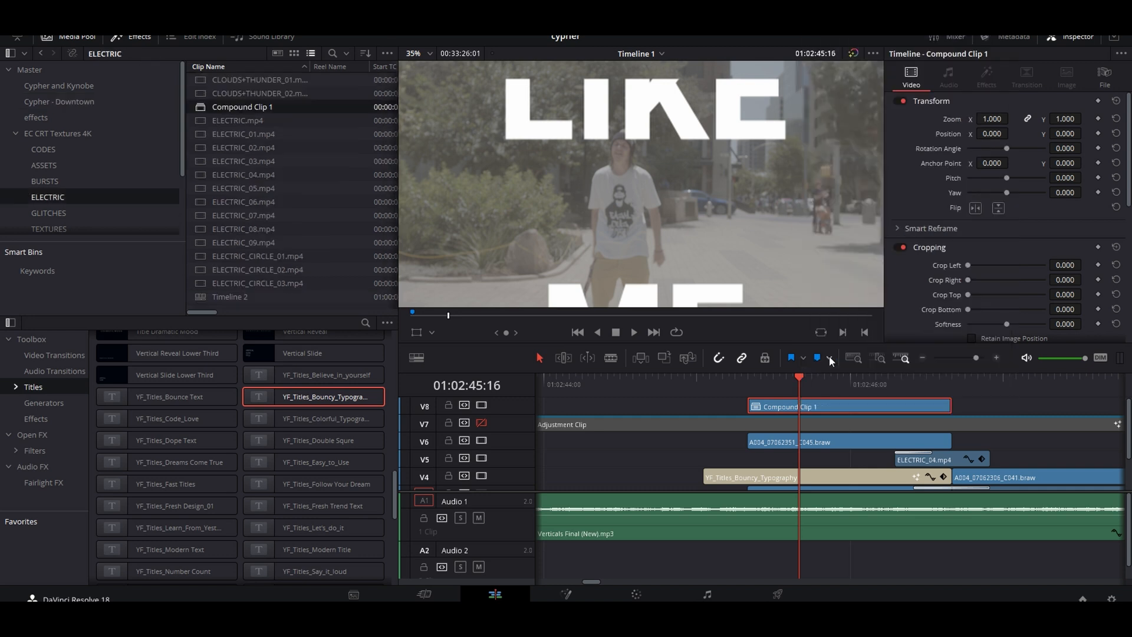
right_click(245, 106)
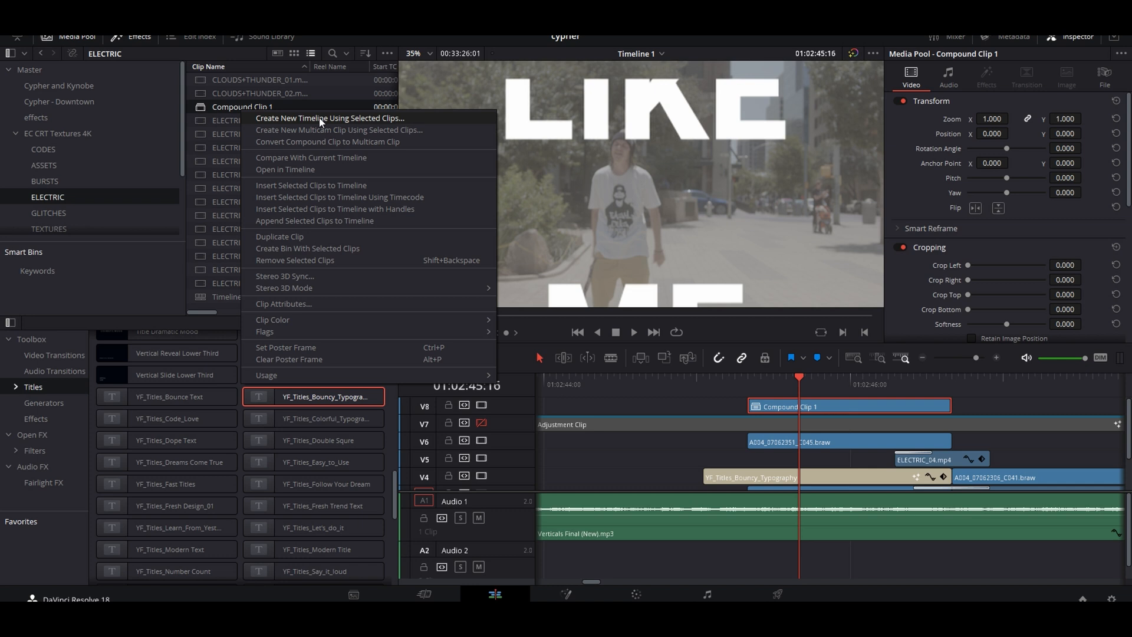
left_click(329, 118)
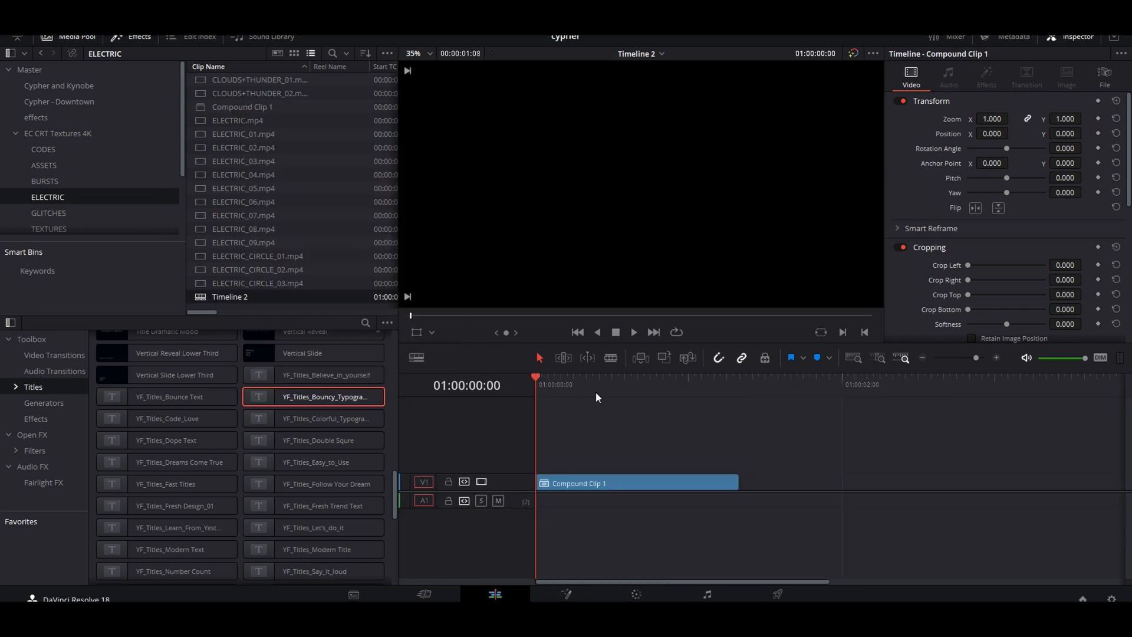
left_click(714, 384)
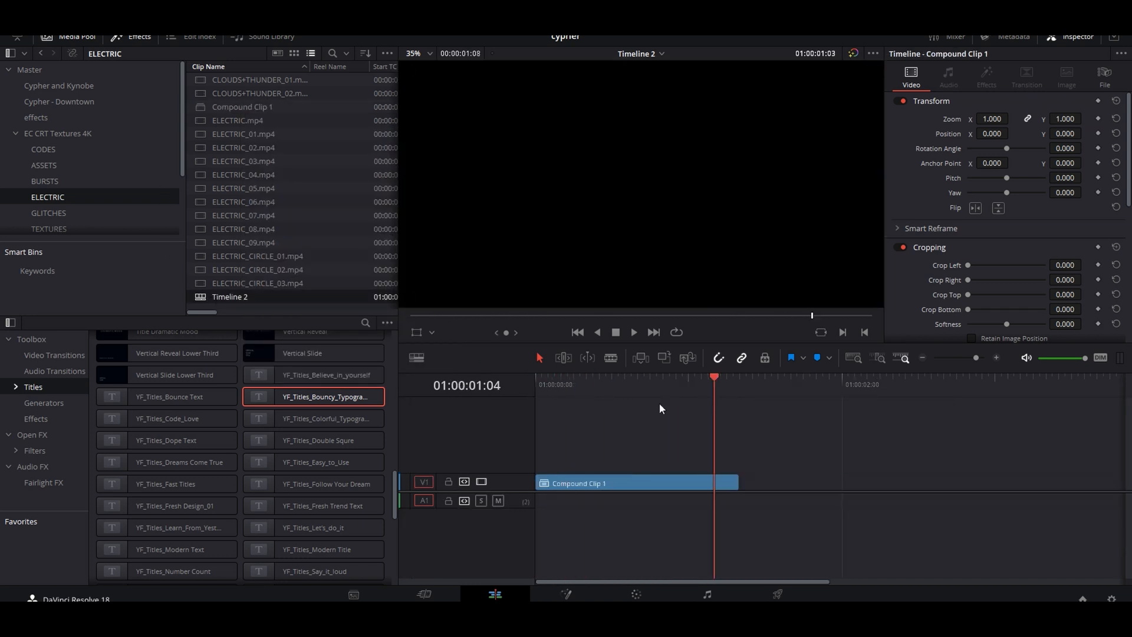
left_click(618, 377)
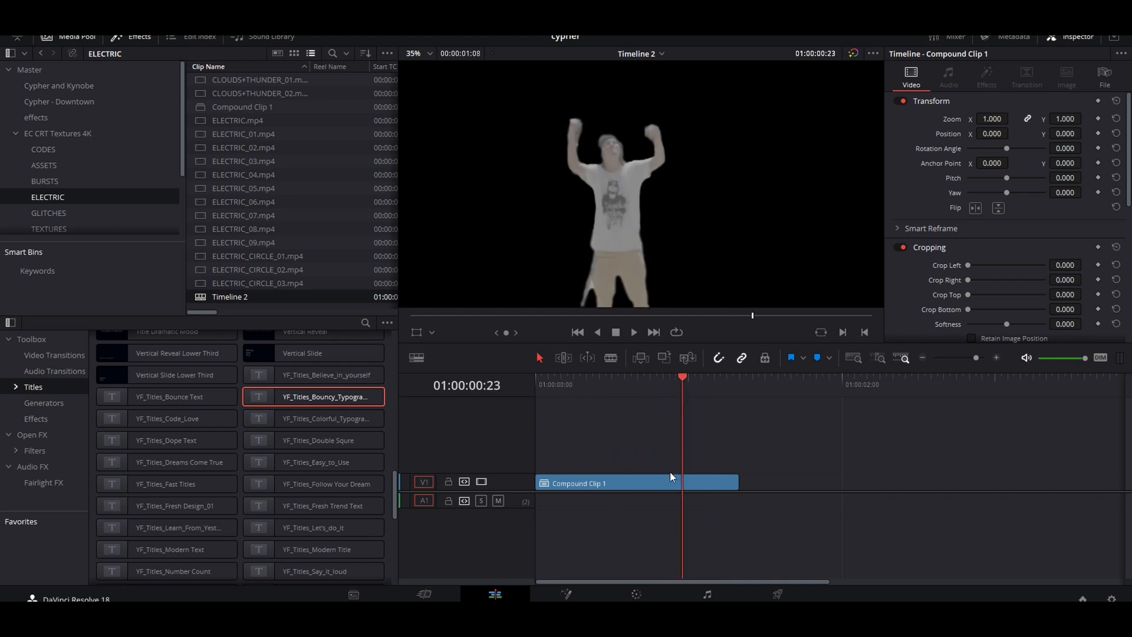
- Decompose Compound Clip 1 in place, restoring A004_07062351_C045.braw, and select it
left_click(636, 482)
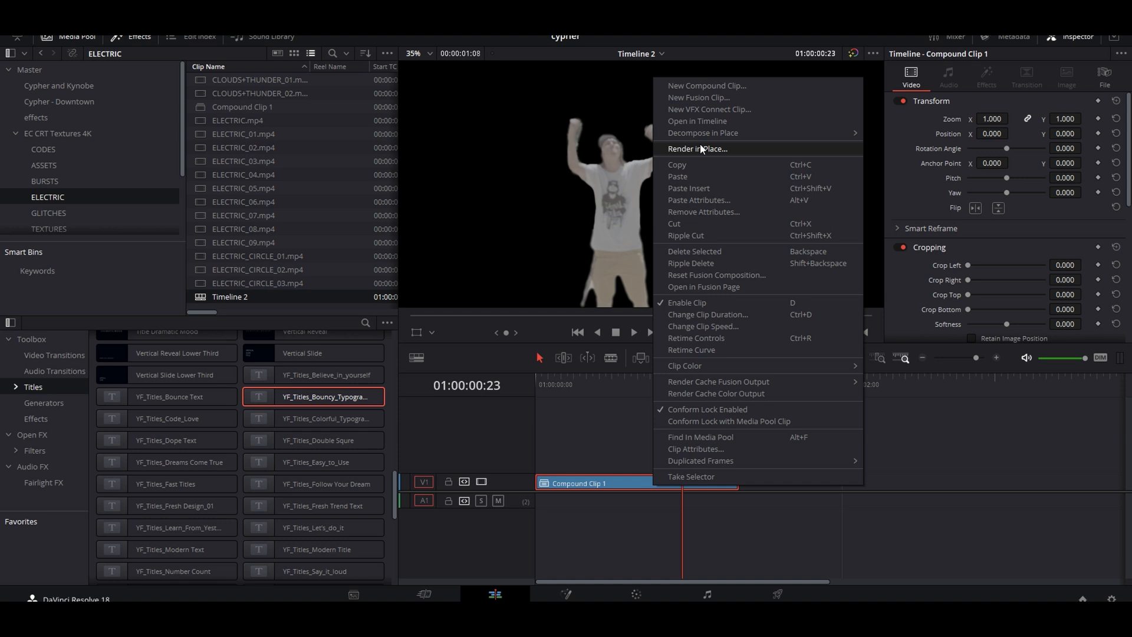
mouse_move(852, 133)
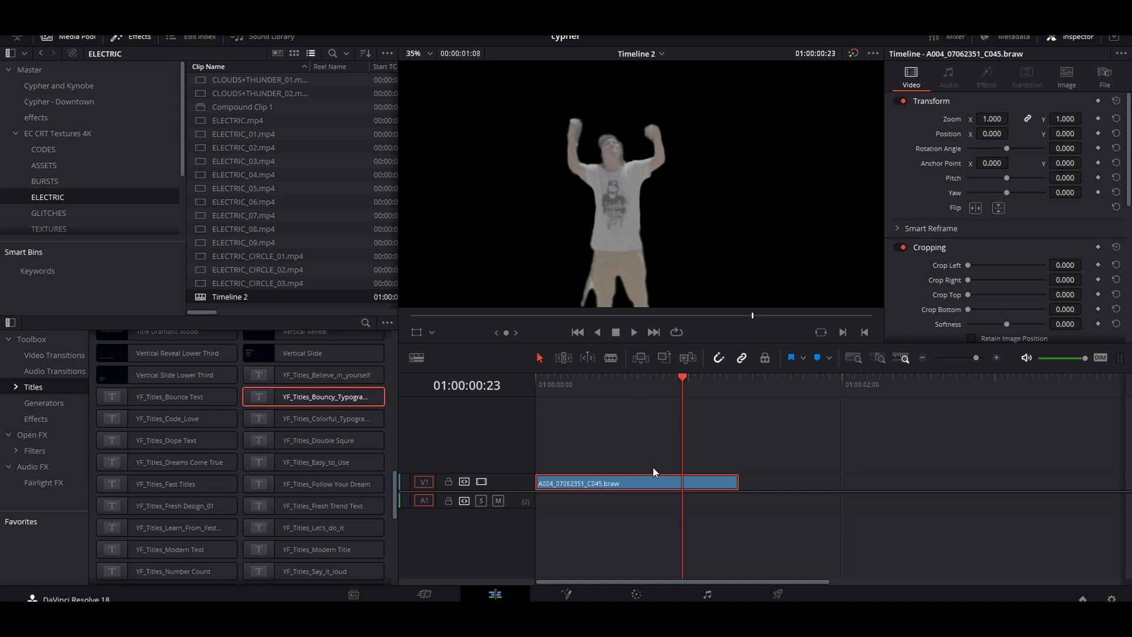
left_click(636, 594)
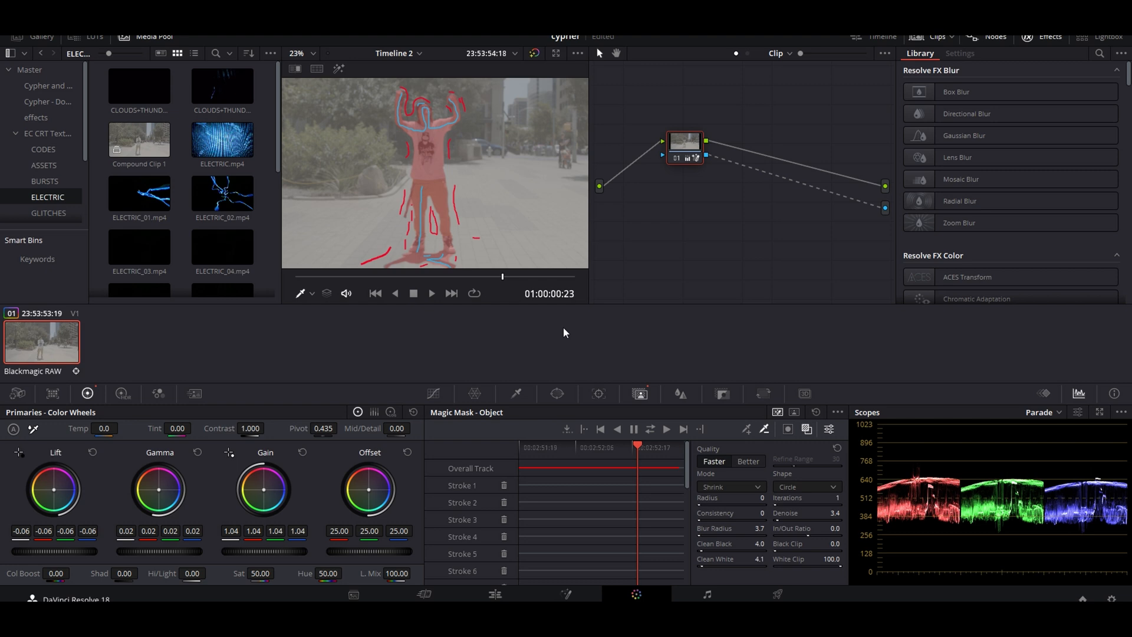
- Return to the clip's first frame and apply the Magic Mask to the dancer
left_click(634, 429)
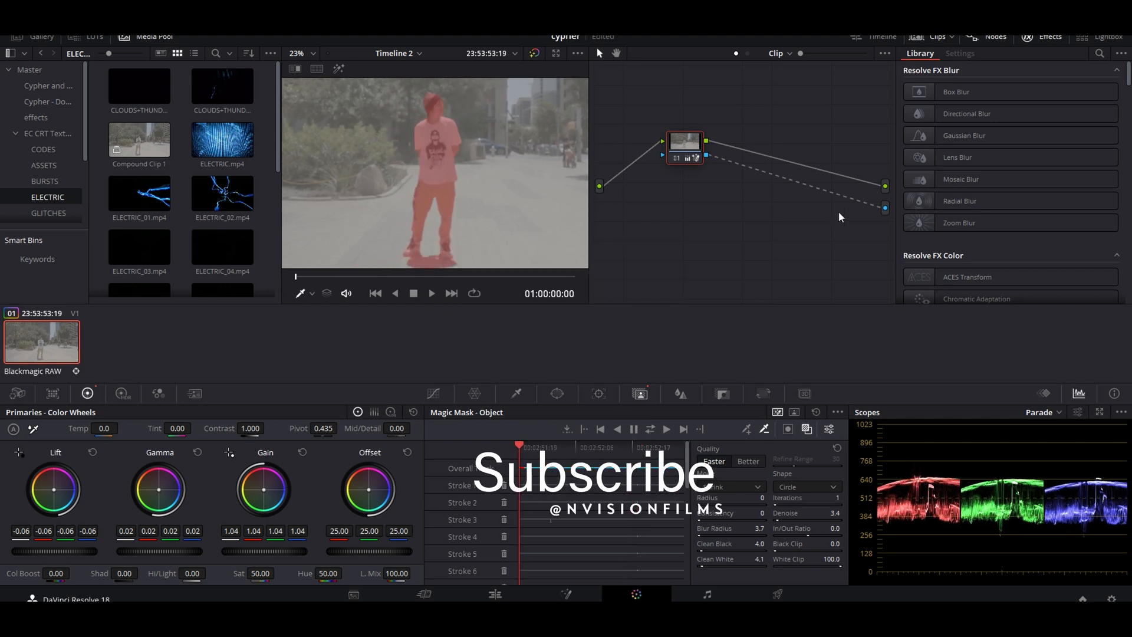
right_click(706, 158)
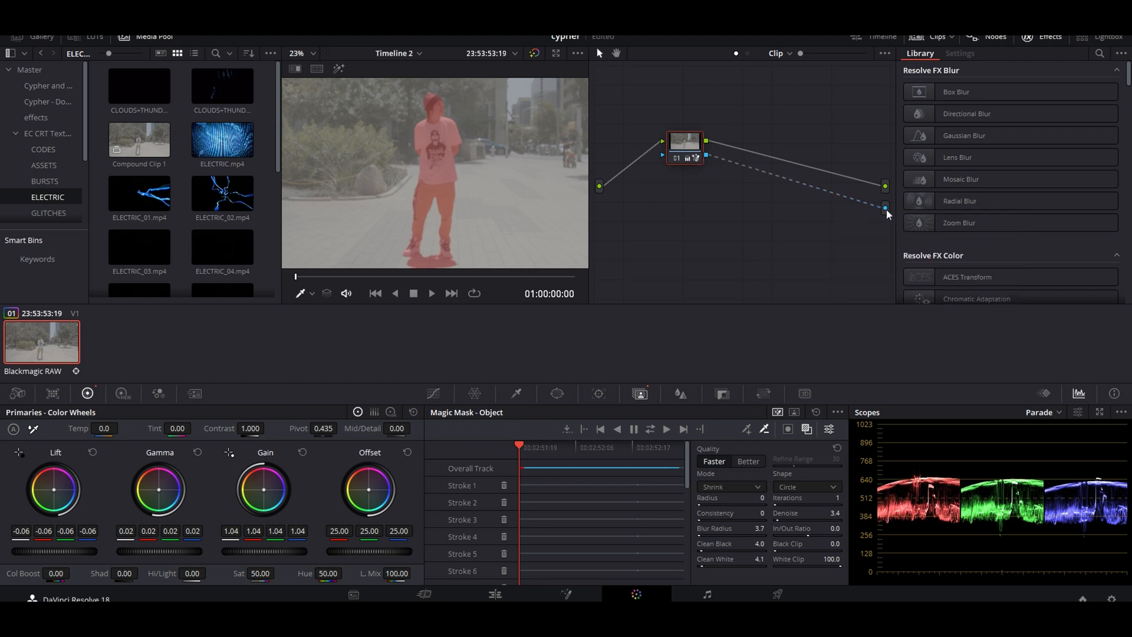
mouse_move(707, 154)
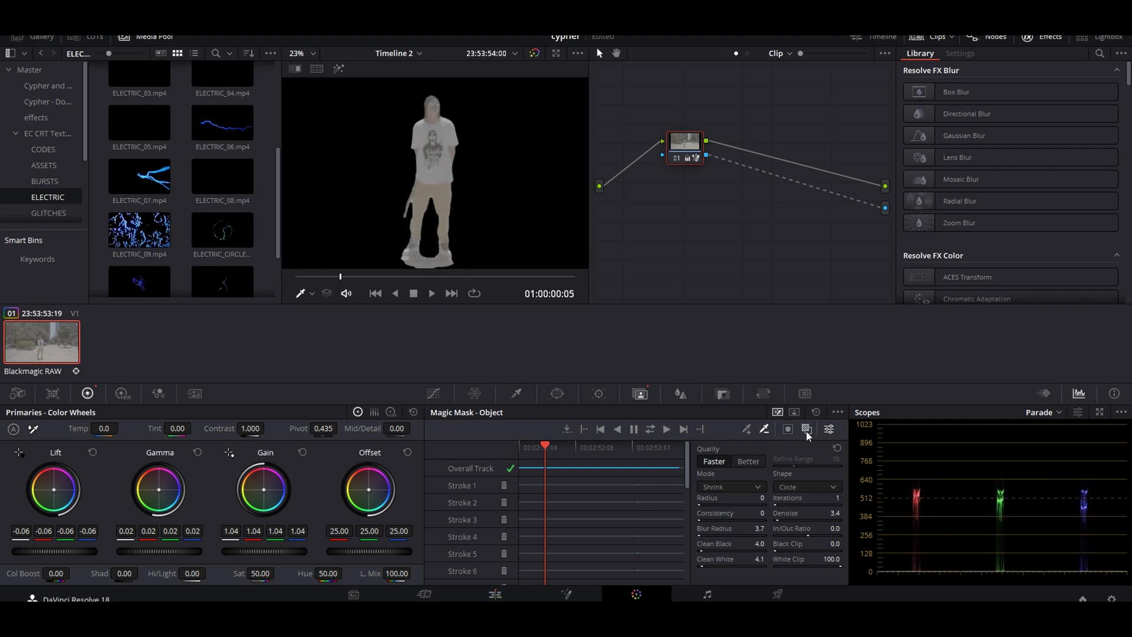
mouse_move(695, 592)
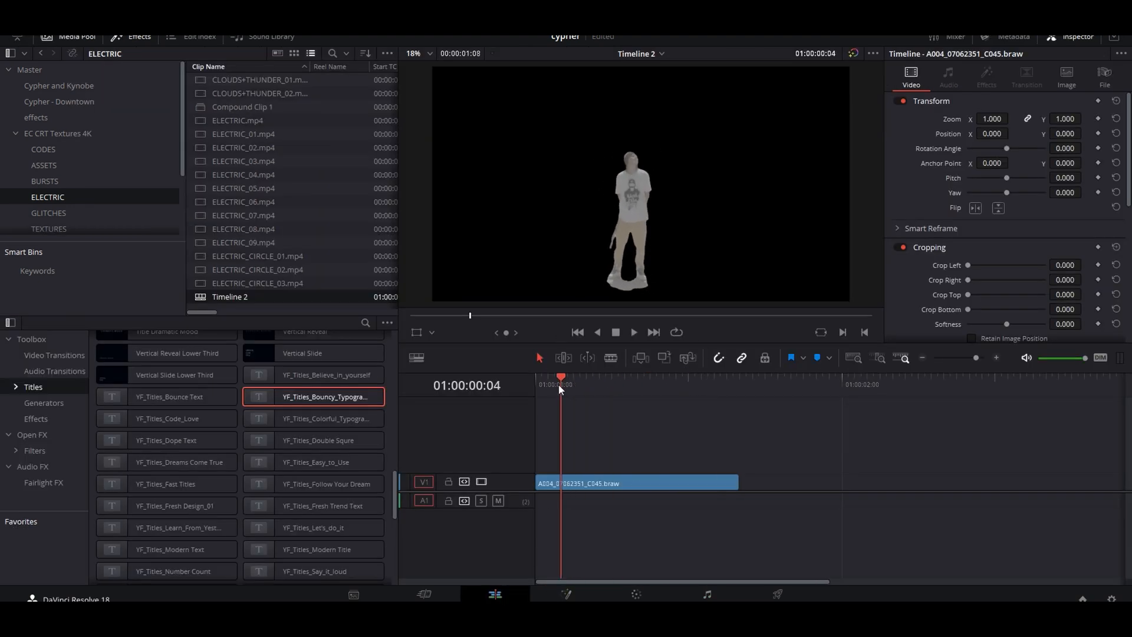
- Render the dancer as QuickTime GoPro CineForm with alpha from the Deliver page
left_click(777, 594)
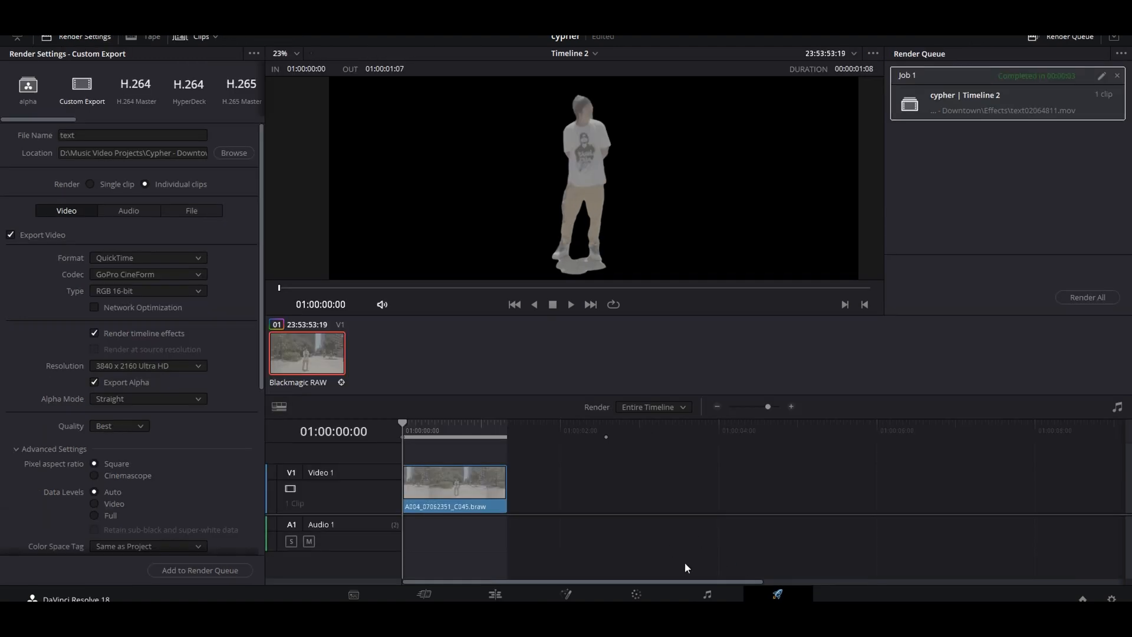
mouse_move(110, 270)
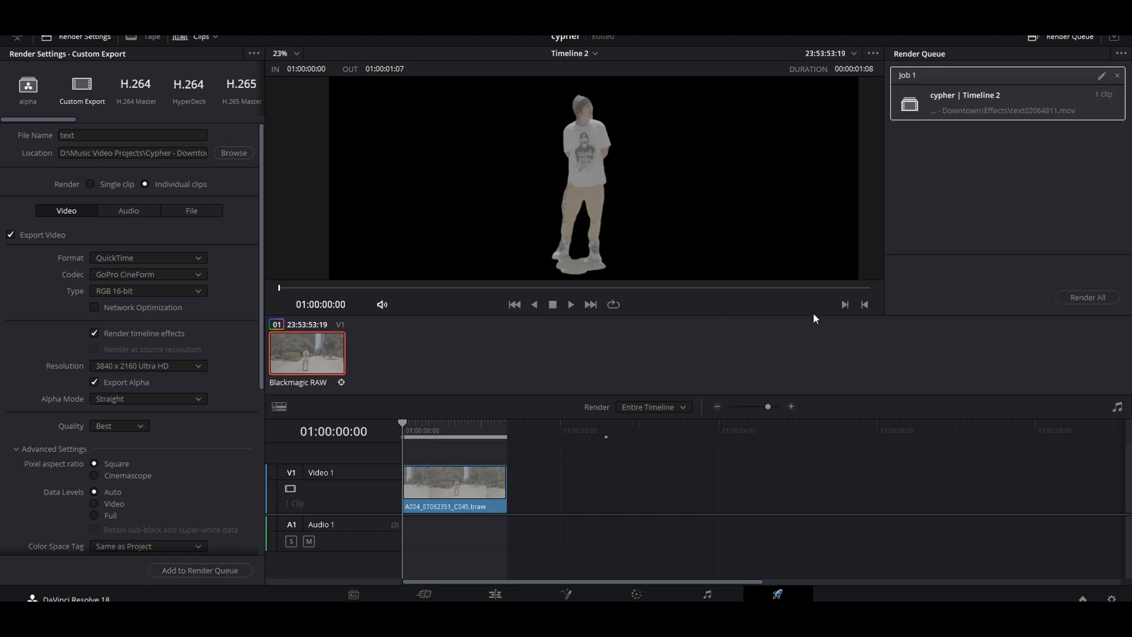
mouse_move(340, 183)
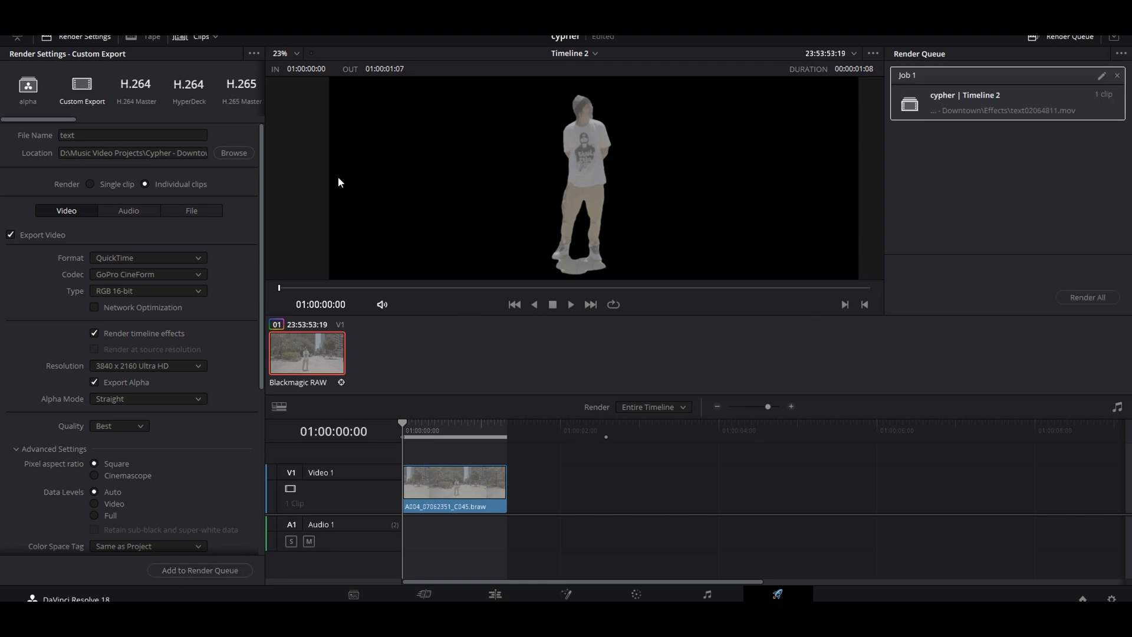
mouse_move(1052, 286)
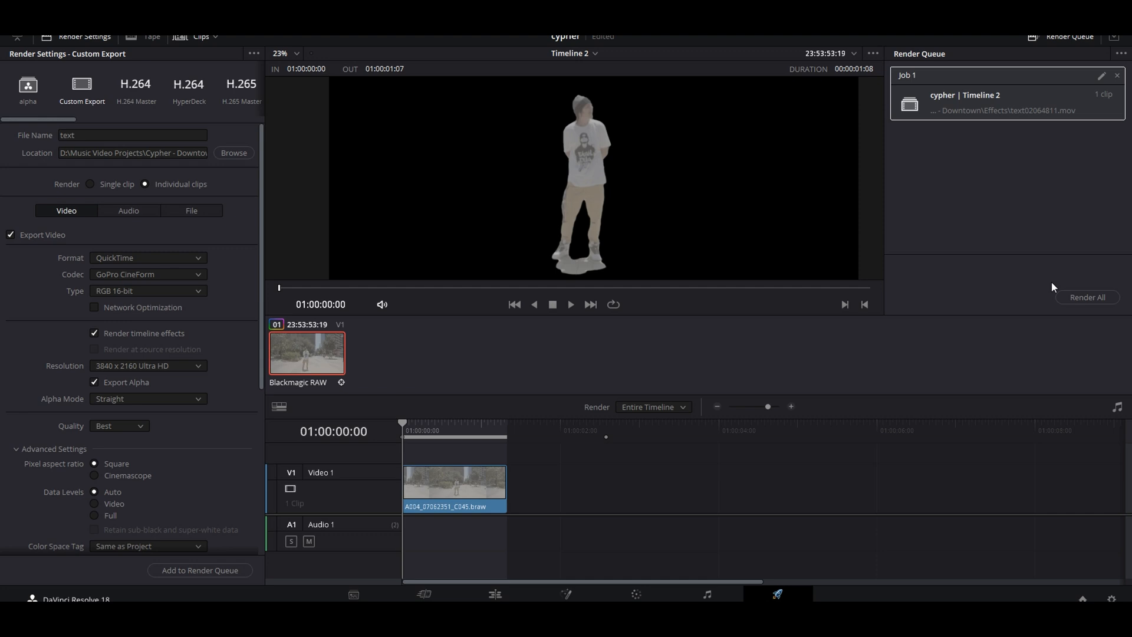
left_click(1086, 296)
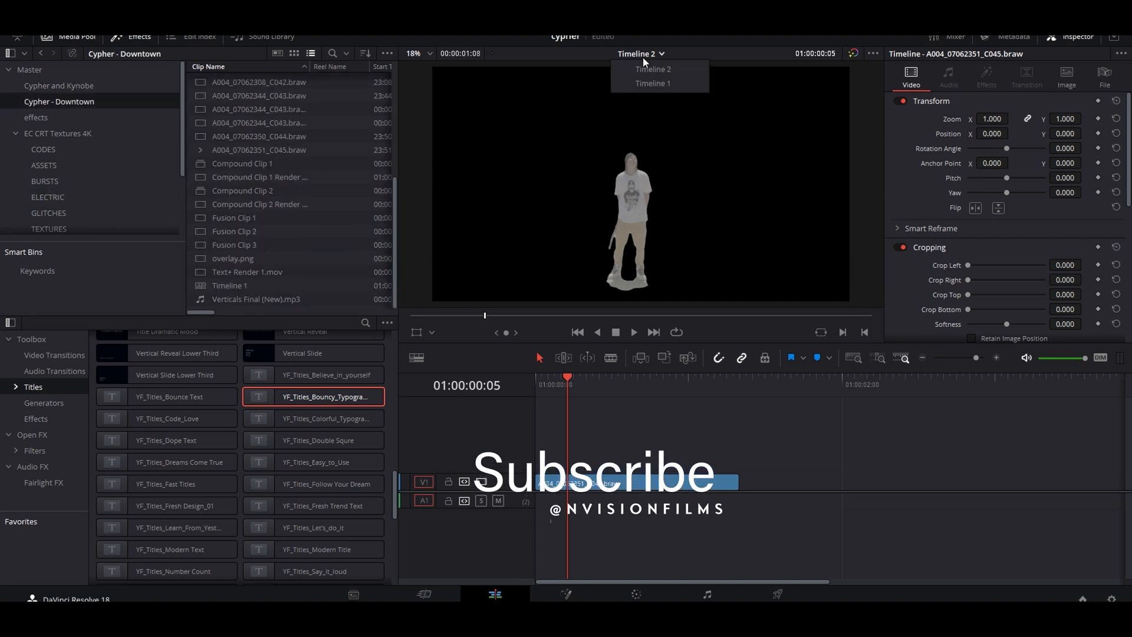
- Switch to Timeline 1 and select Compound Clip 1 above the title
left_click(652, 84)
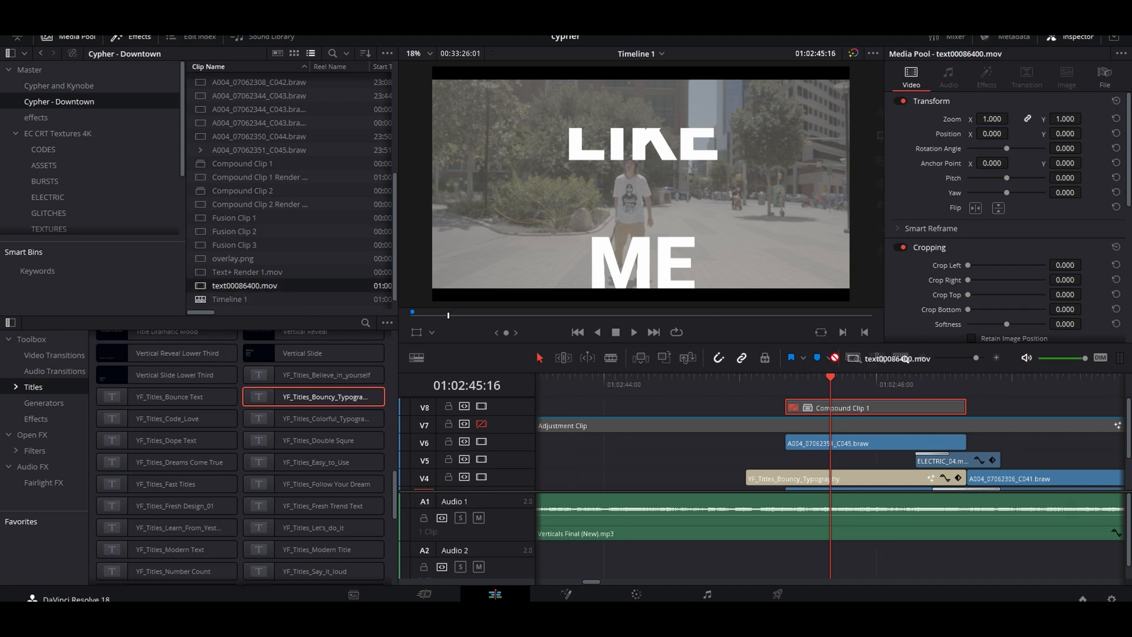
left_click(874, 407)
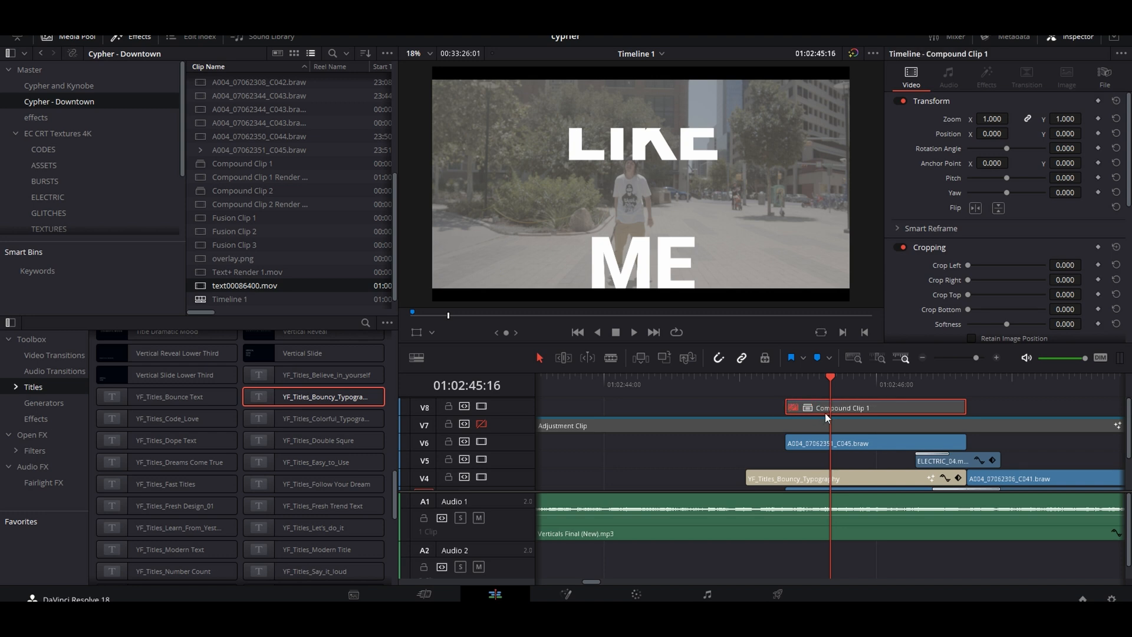
mouse_move(301, 294)
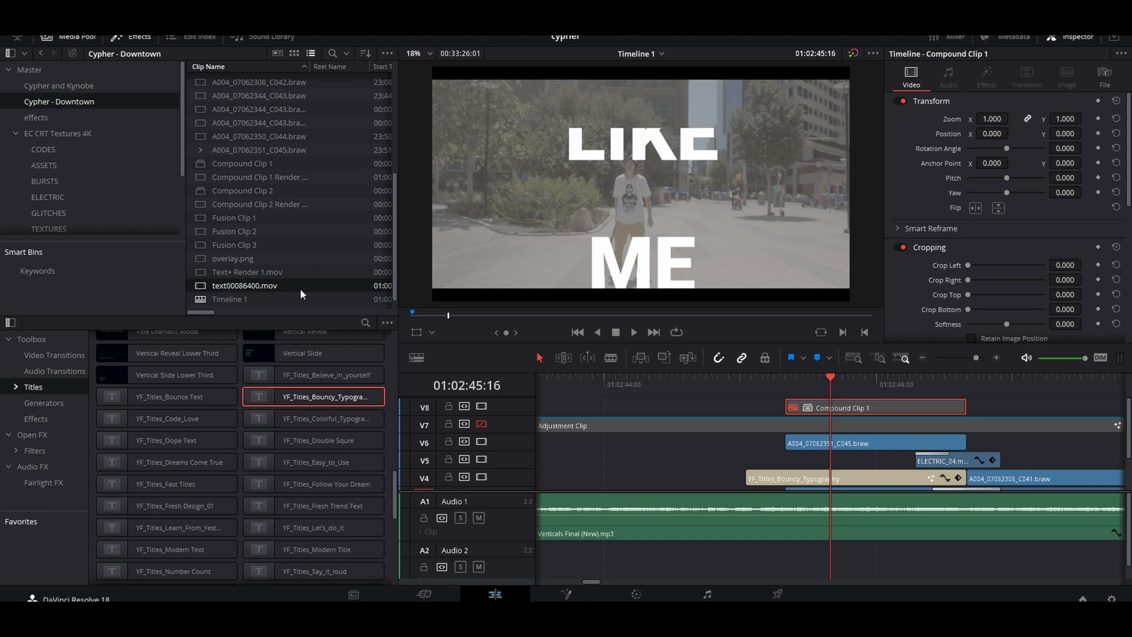